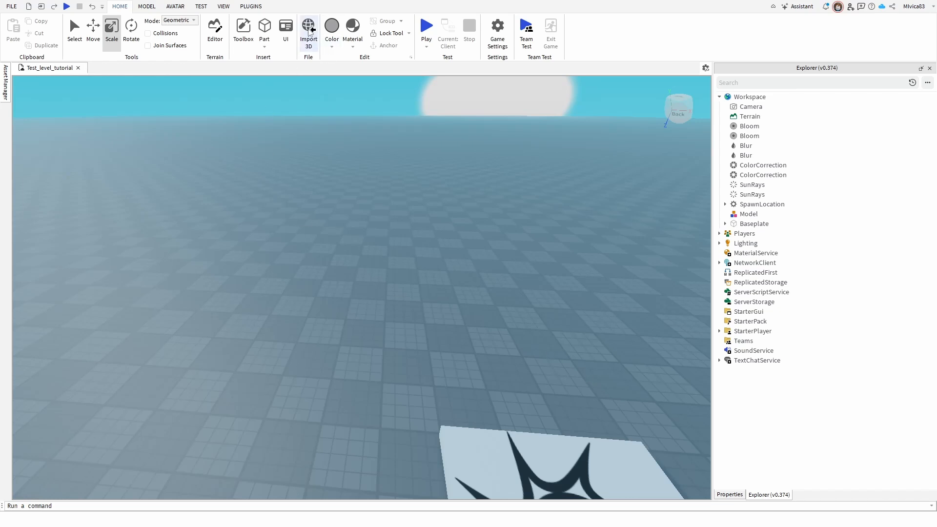
mouse_move(308, 29)
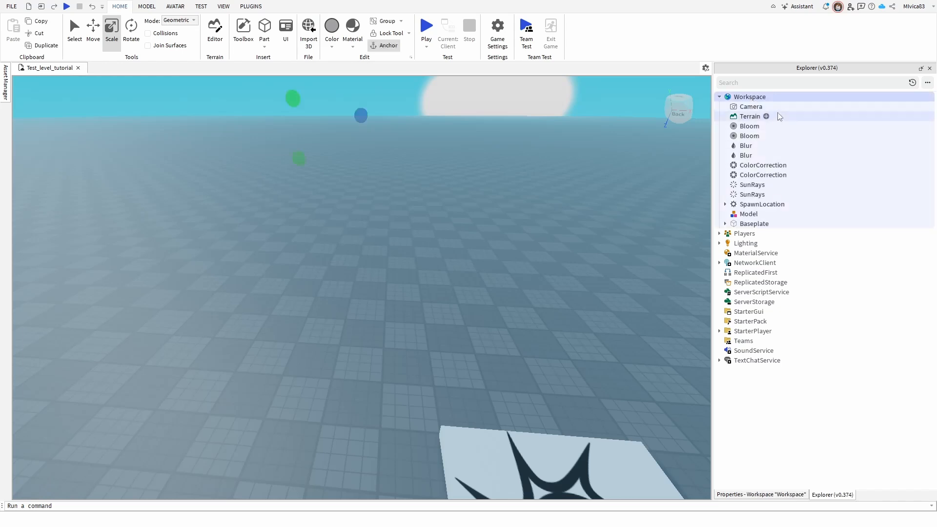
Bring up the Workspace context menu in the Explorer to reach Insert options
right_click(749, 97)
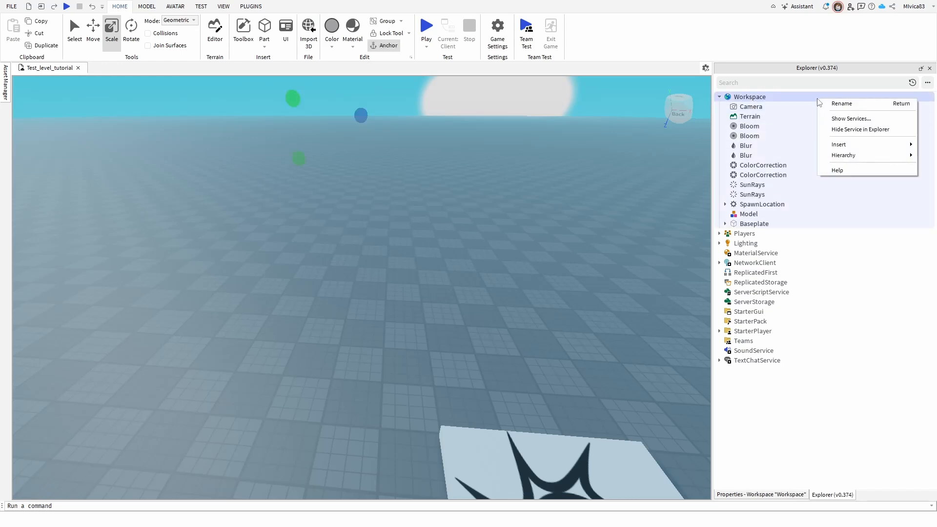
mouse_move(839, 145)
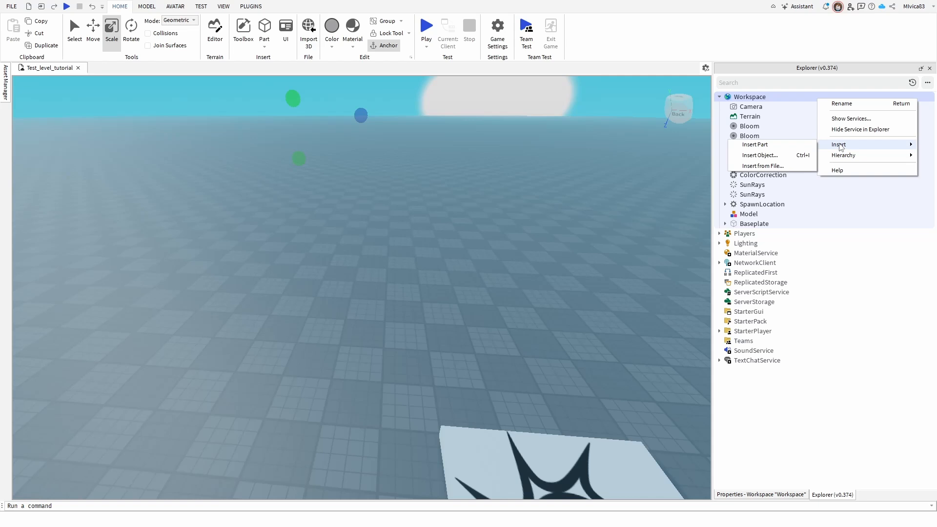
mouse_move(760, 155)
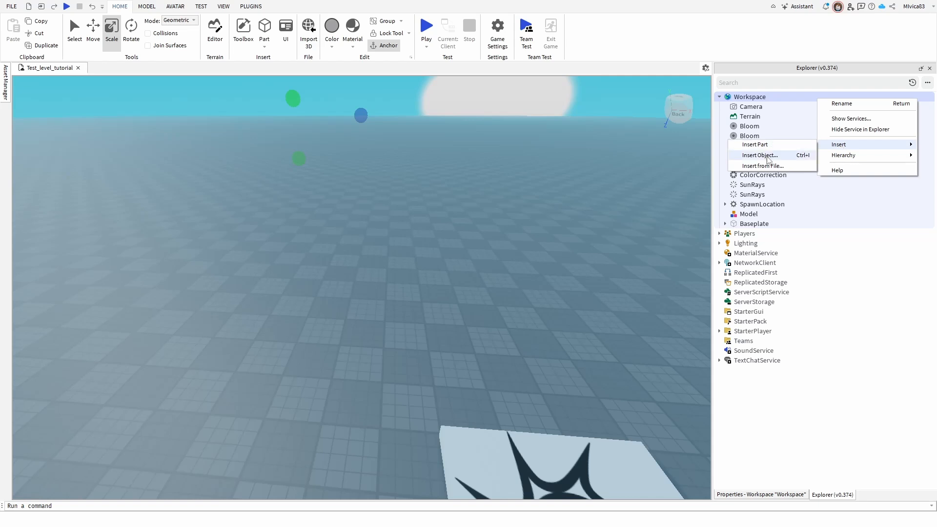
mouse_move(762, 166)
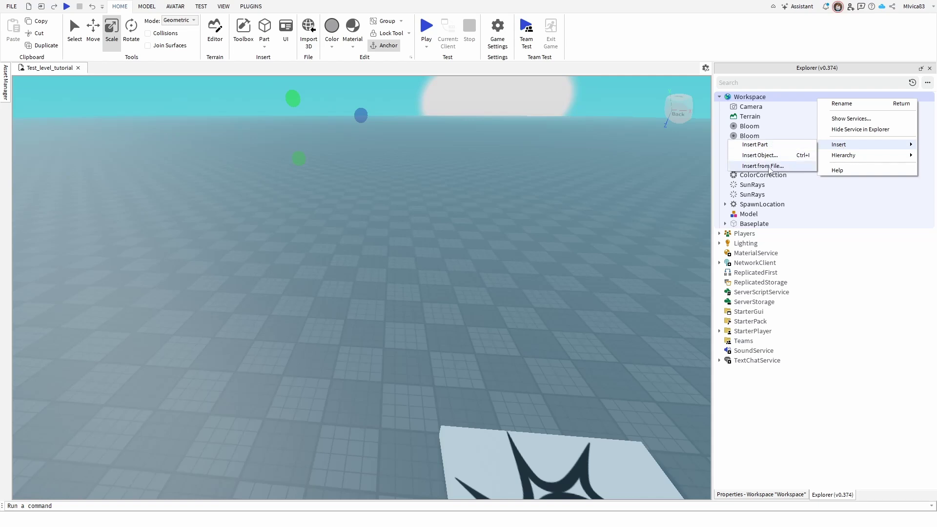
Insert red_brick.rbxm from the Documents folder into Workspace via Insert from File
left_click(763, 166)
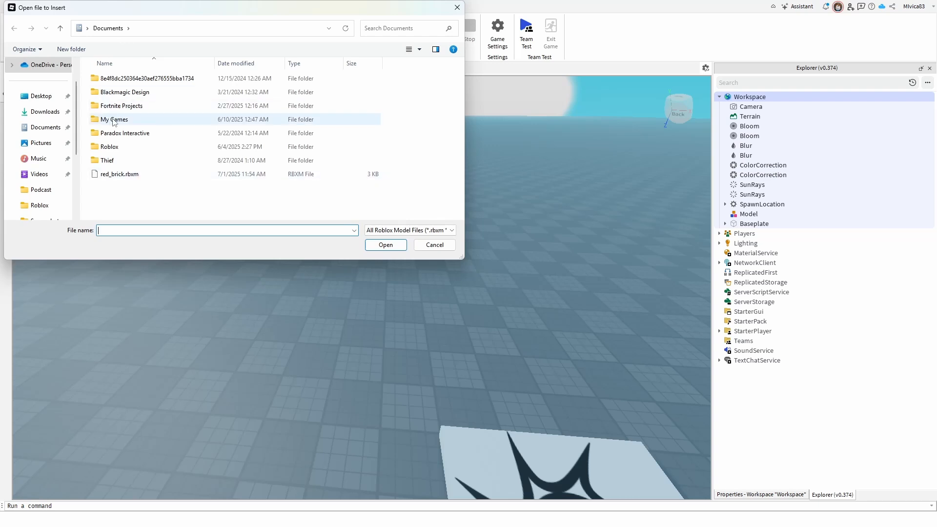
left_click(108, 28)
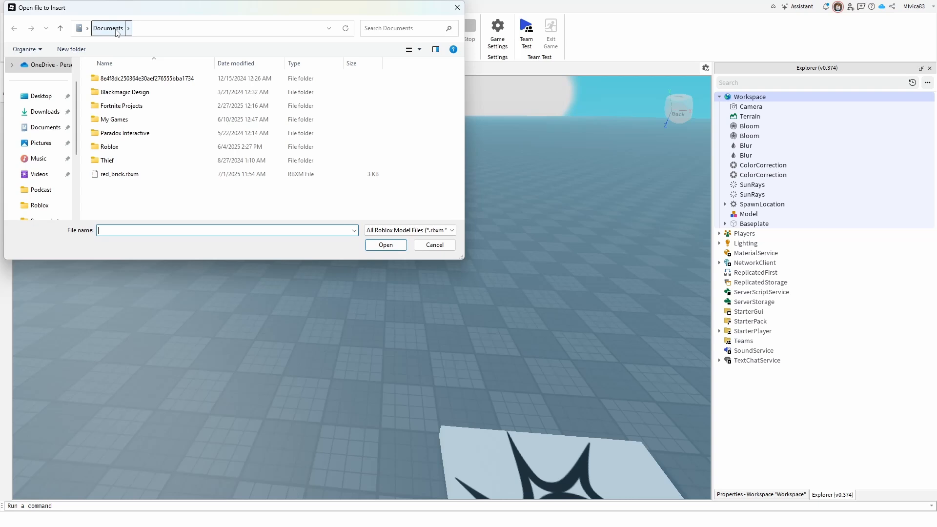
mouse_move(111, 177)
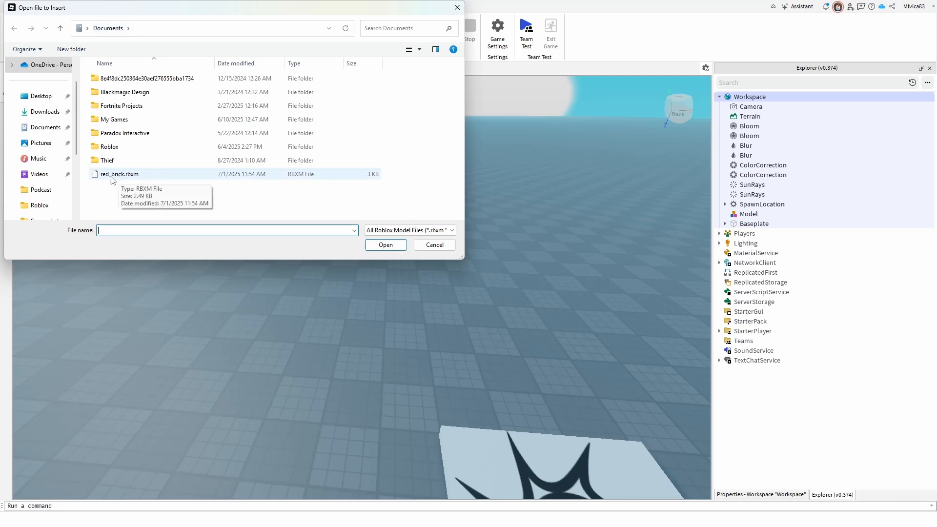
mouse_move(129, 180)
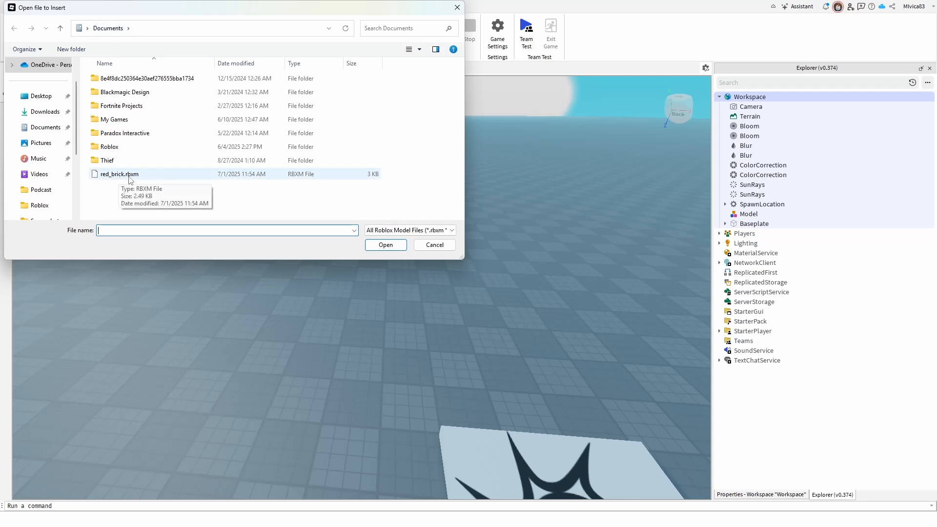
left_click(118, 174)
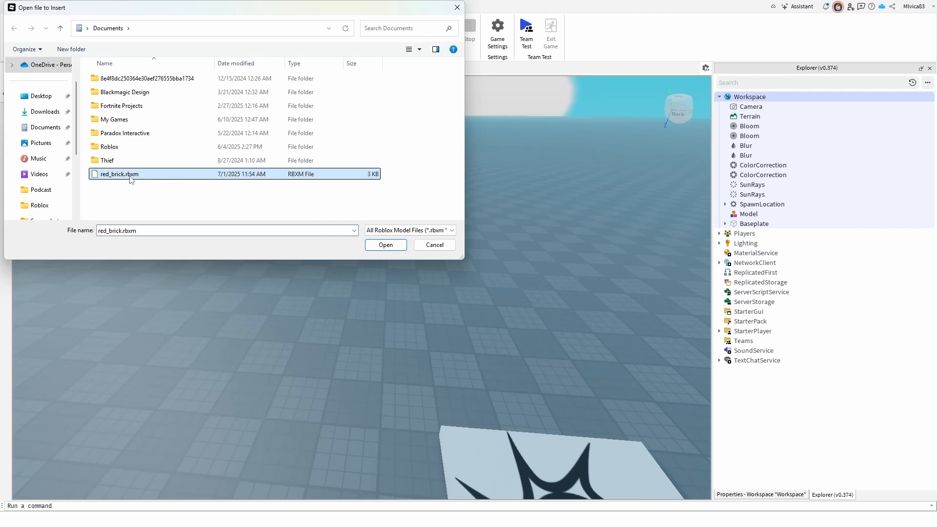
left_click(386, 246)
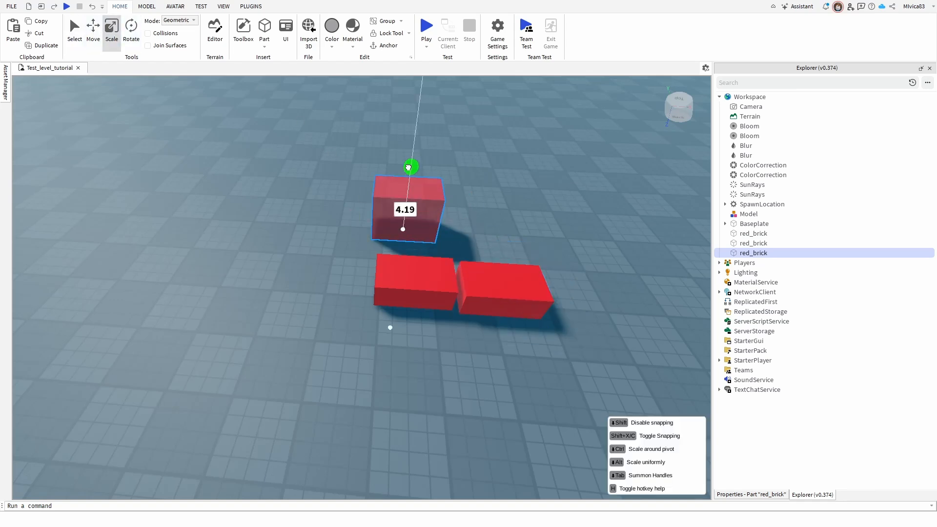
Deselect the resized red_brick by clicking empty space in the viewport
left_click(329, 248)
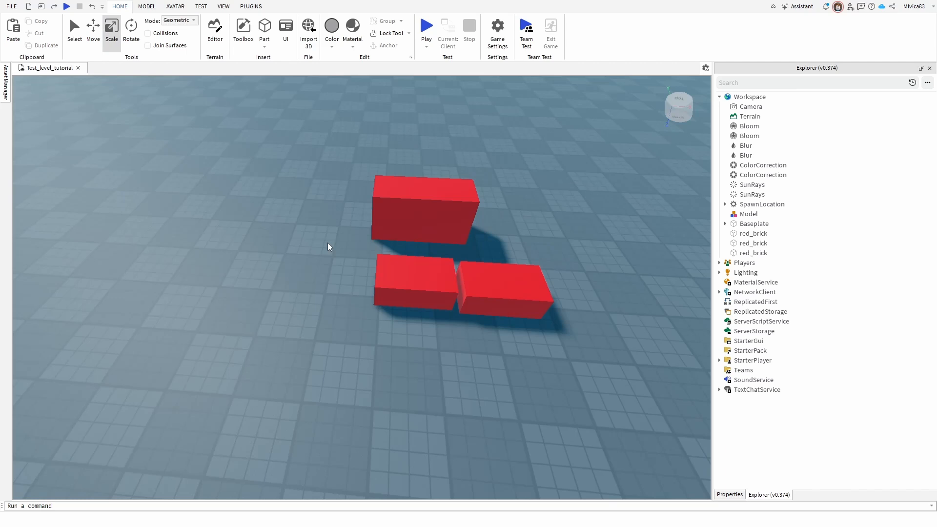
mouse_move(351, 184)
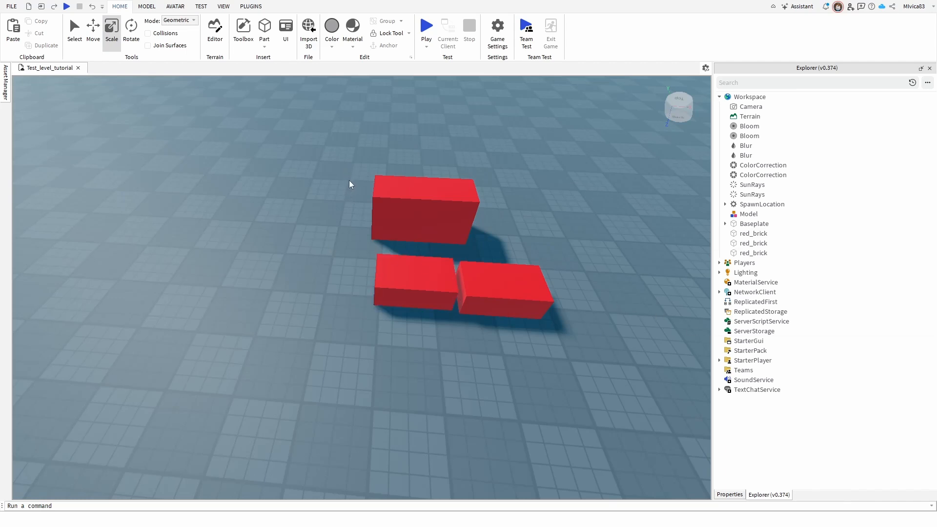
mouse_move(339, 195)
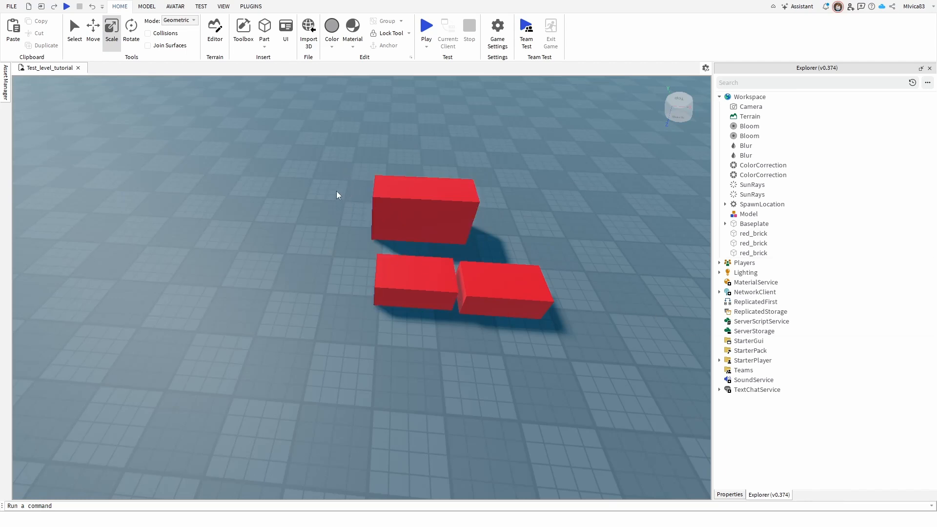
mouse_move(326, 186)
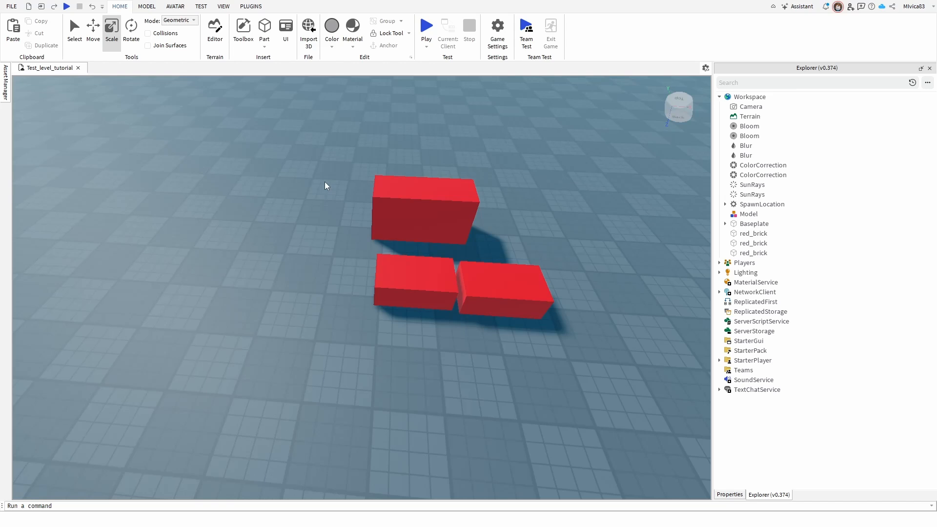